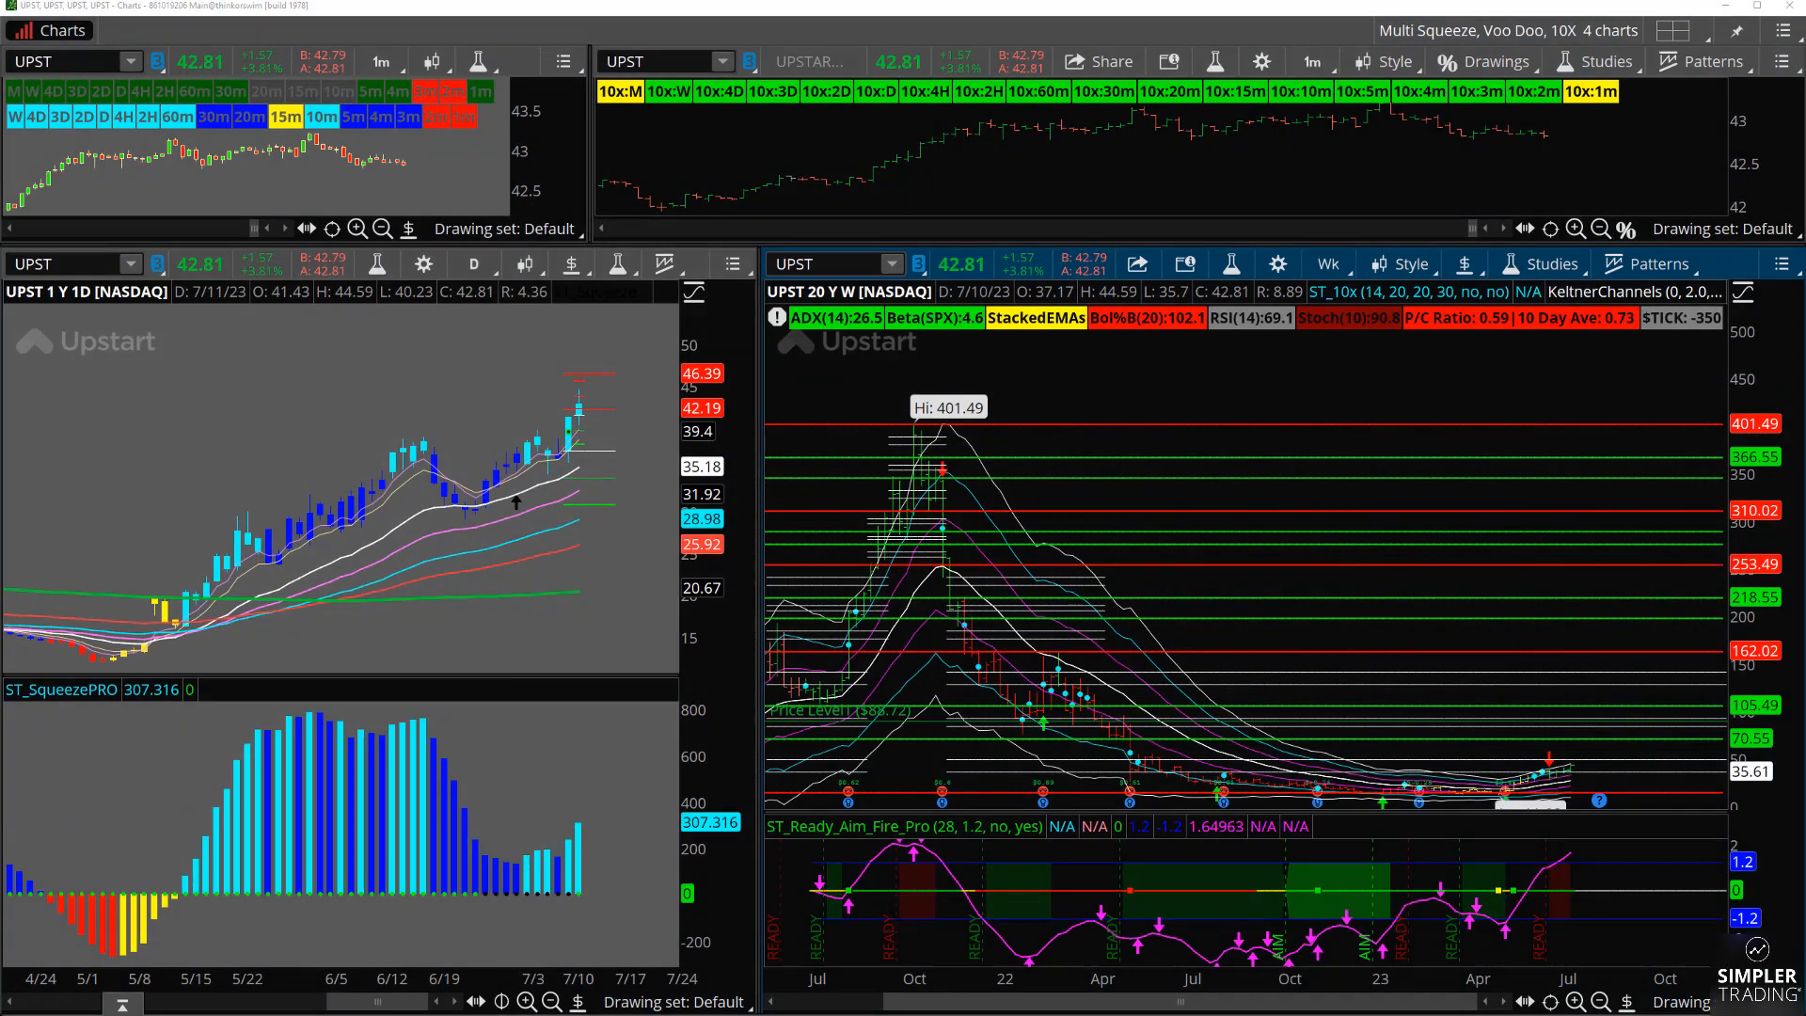
pyautogui.moveTo(130, 312)
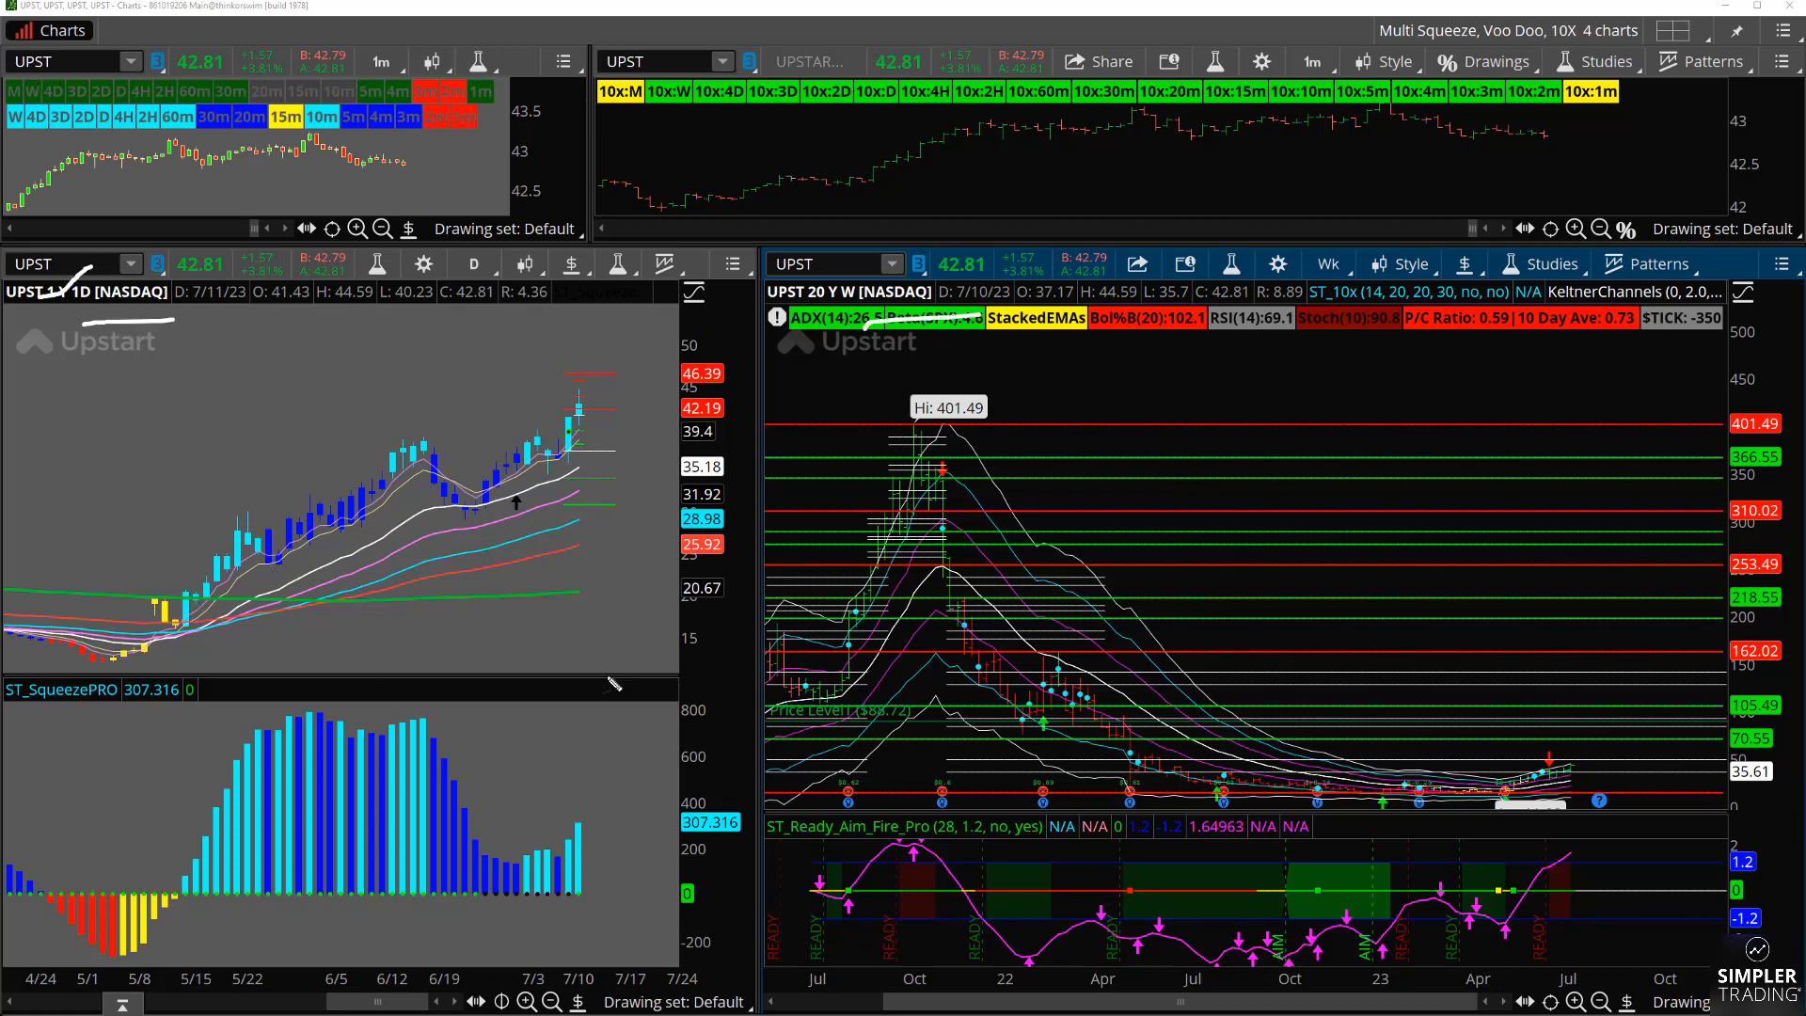
pyautogui.moveTo(178, 631)
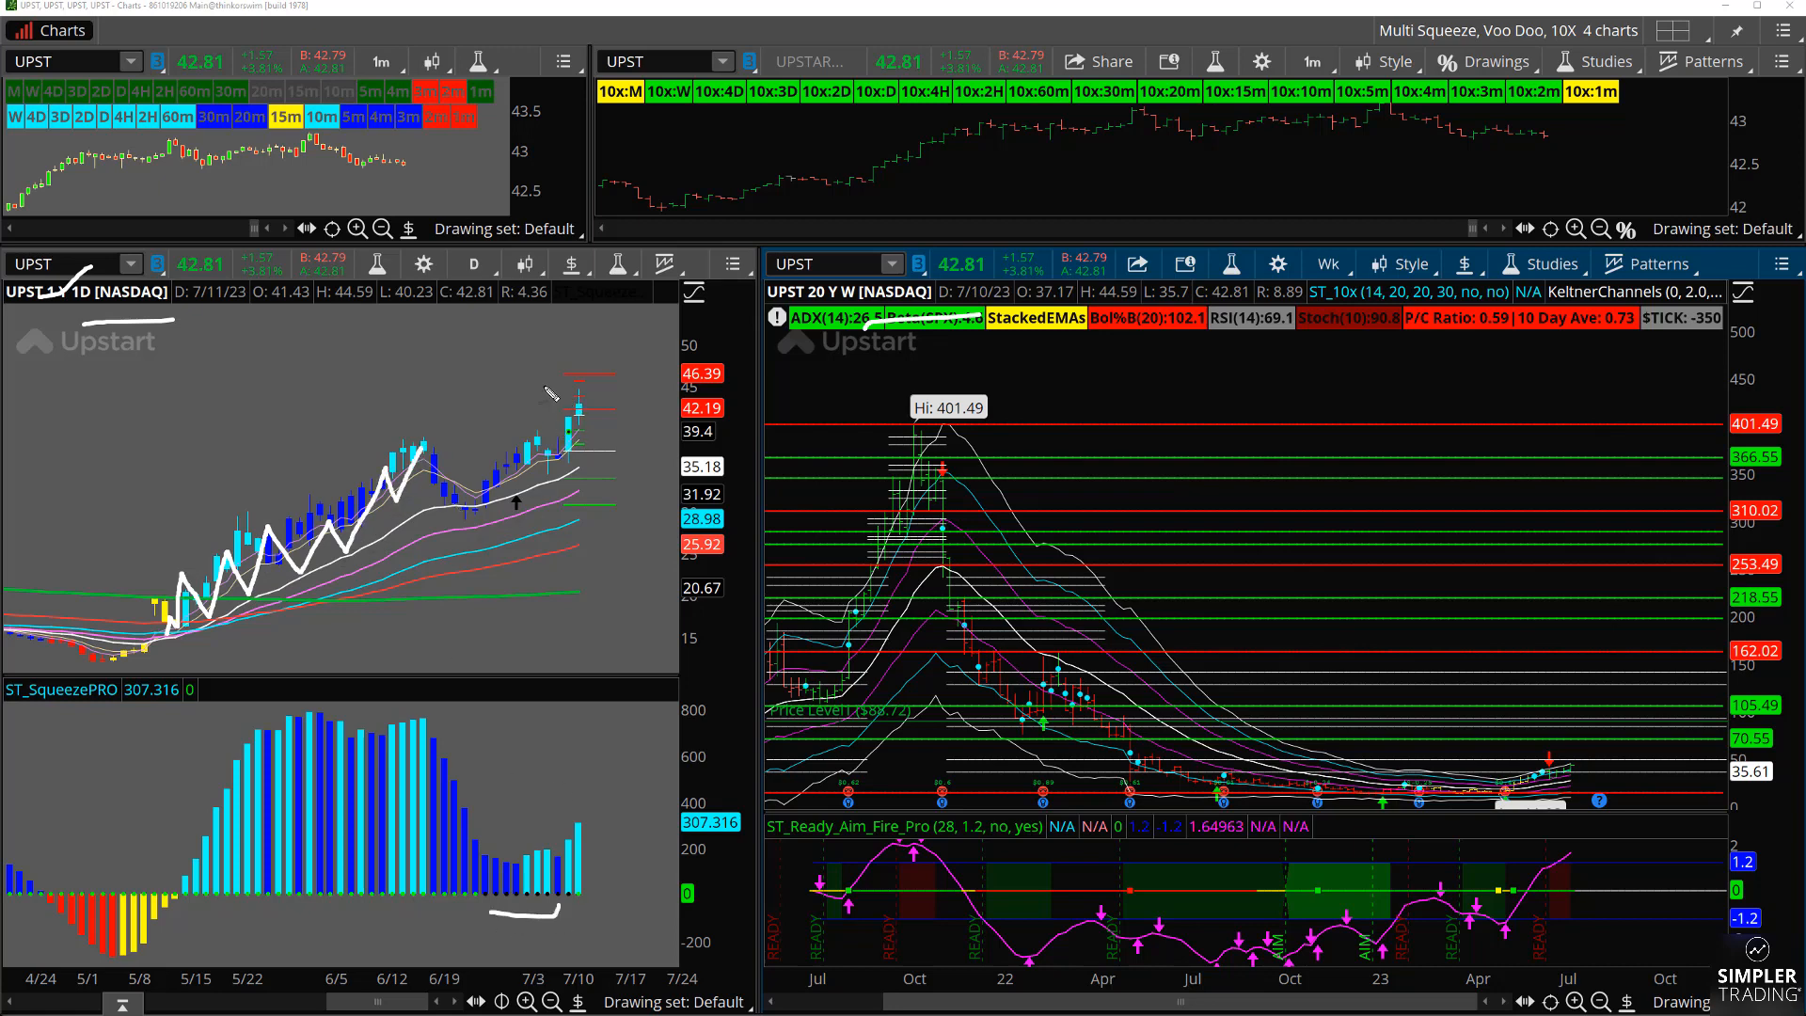
# Draw a pen stroke across the UPST daily chart to trace its rising swing
pyautogui.moveTo(547, 380); pyautogui.dragTo(806, 351)
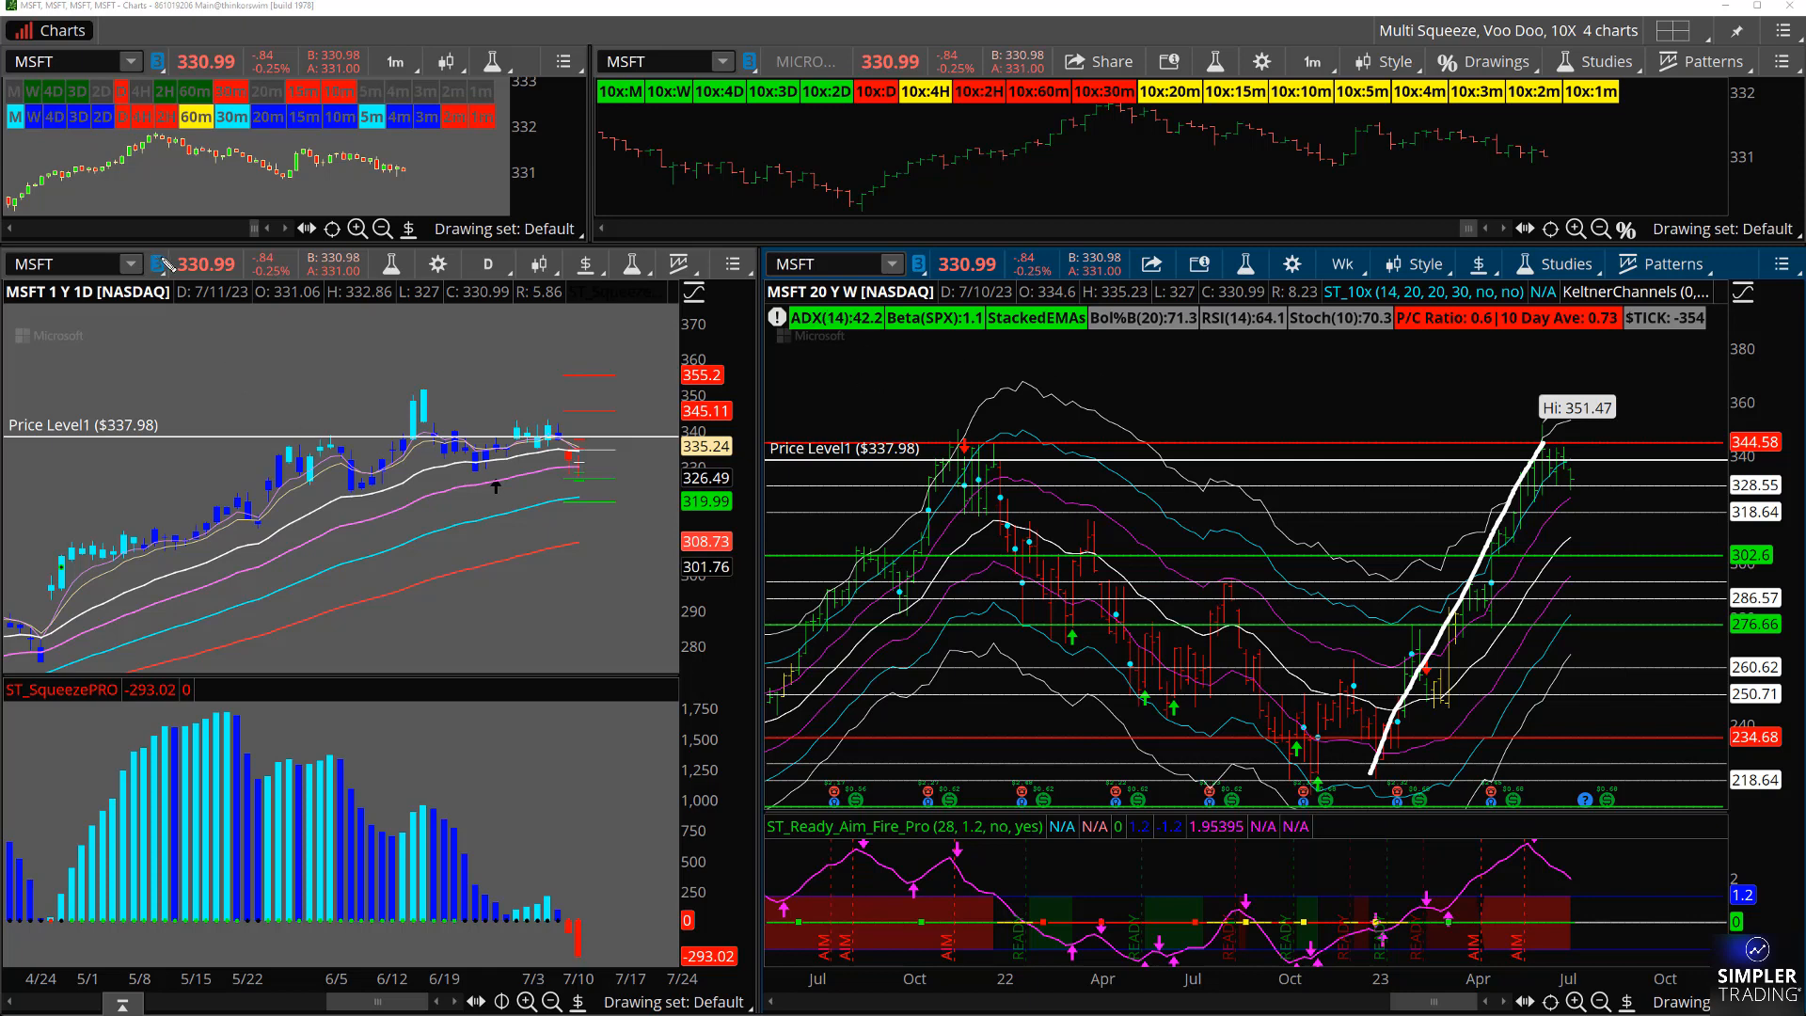
pyautogui.moveTo(1036, 536)
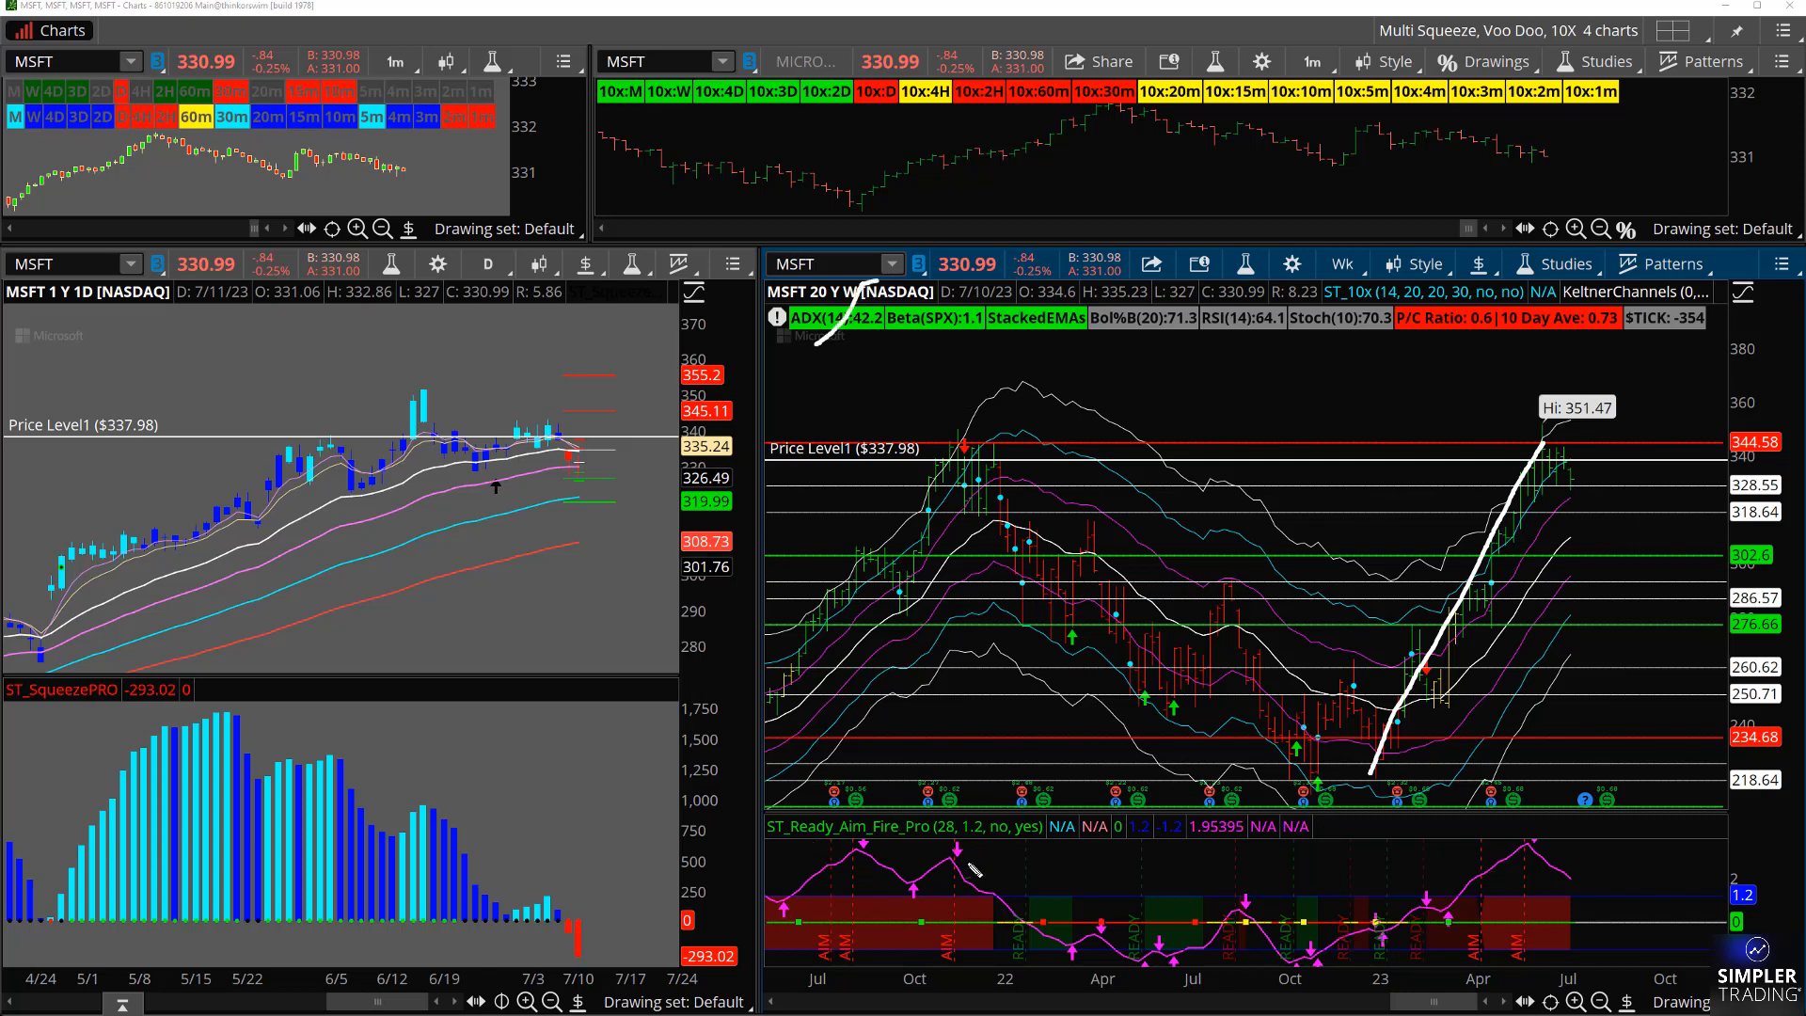
pyautogui.moveTo(1543, 857)
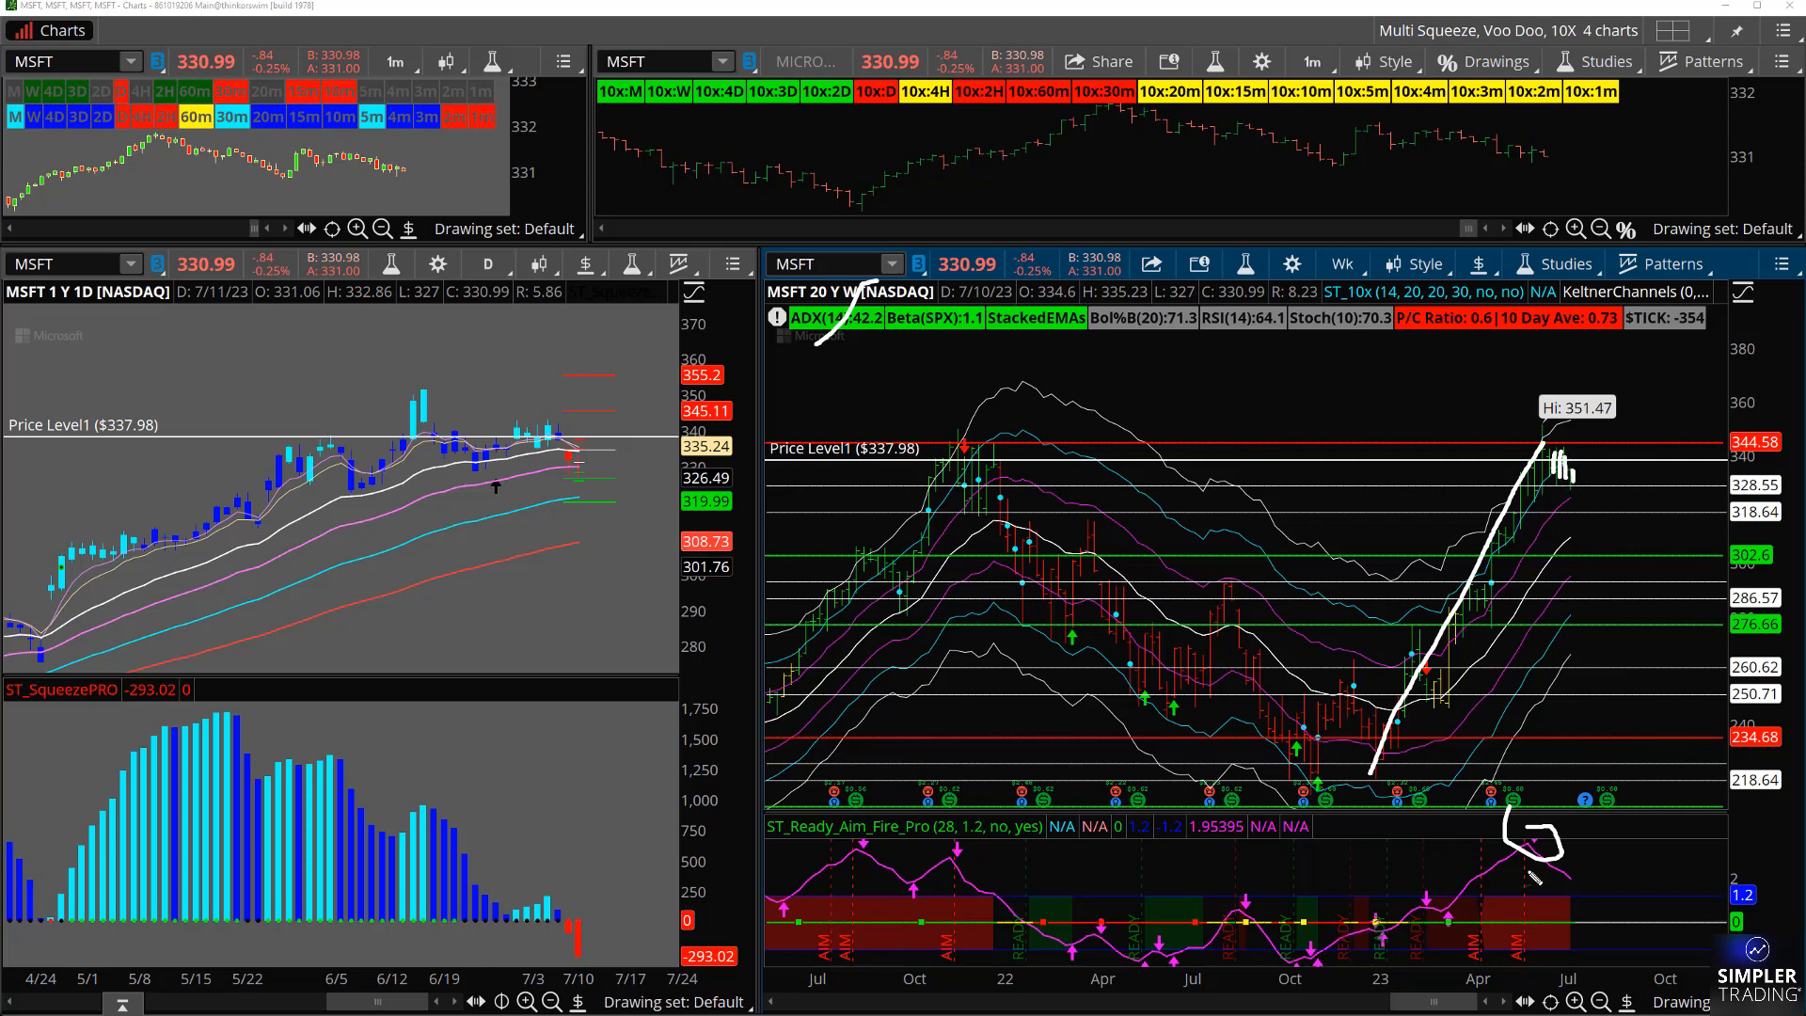
pyautogui.moveTo(915, 447)
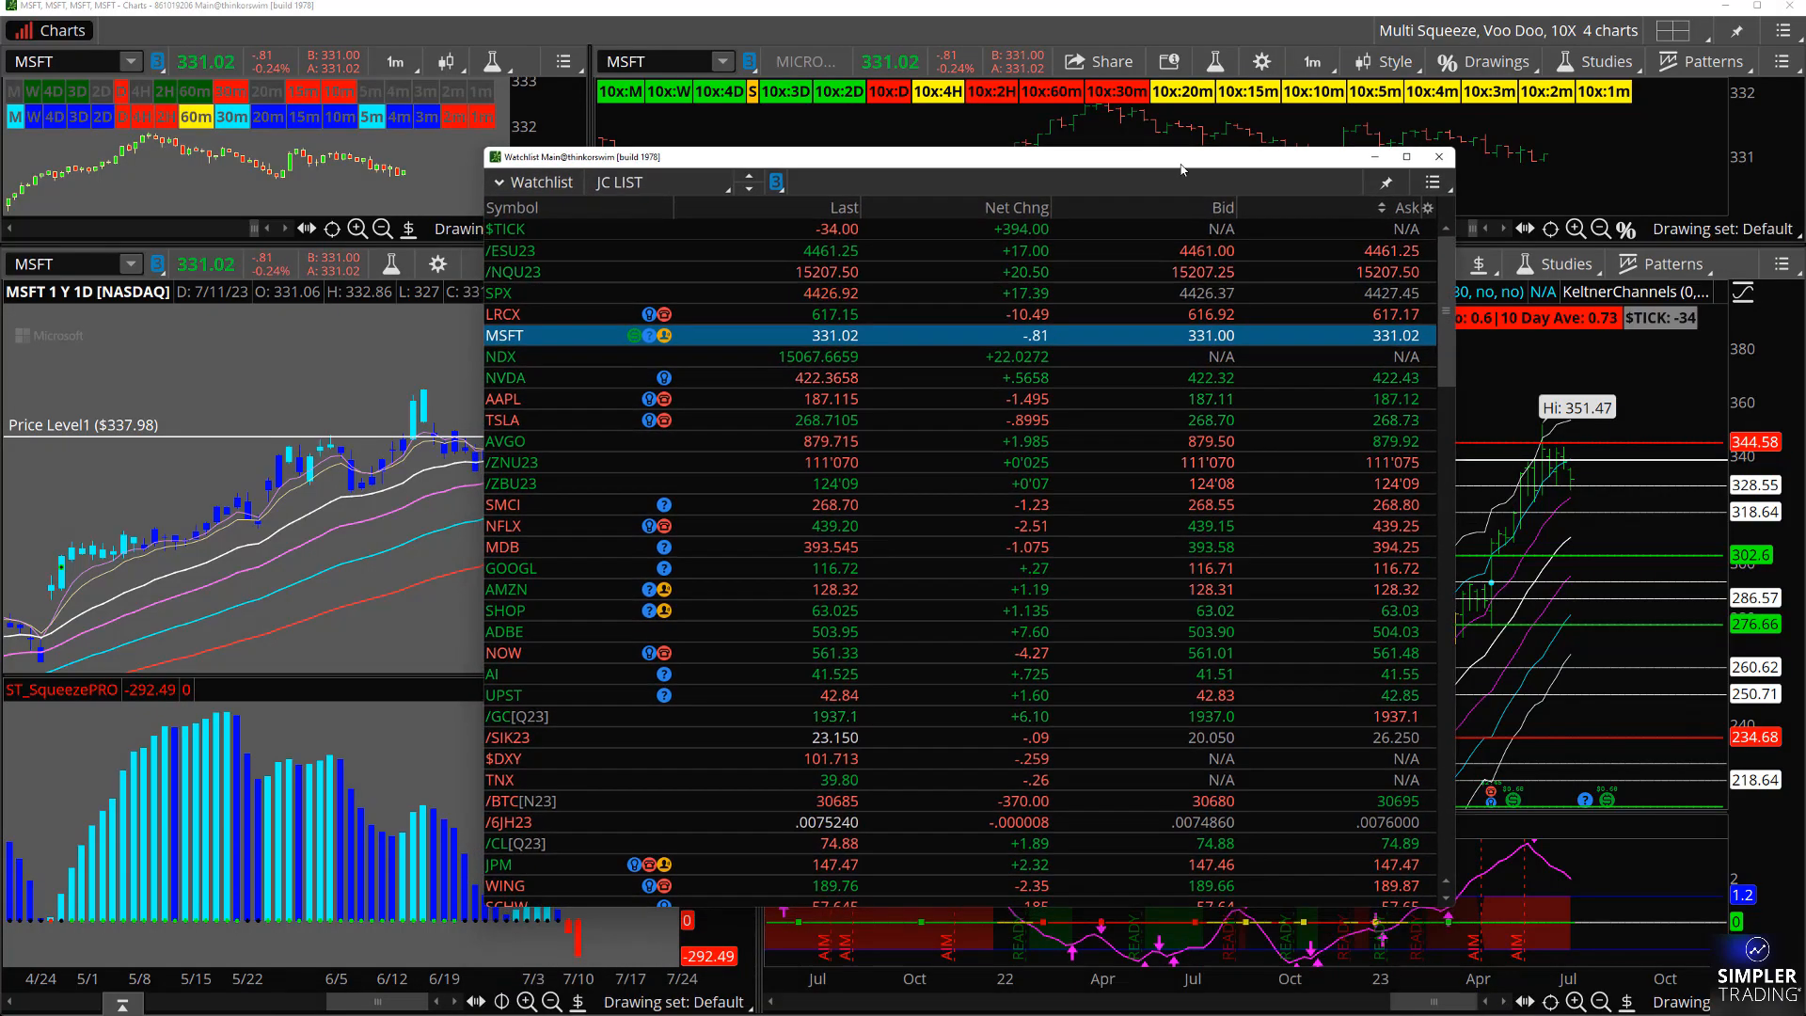
# Scroll the JC LIST watchlist down and select the Big-8 composite symbol
pyautogui.scroll(-3)
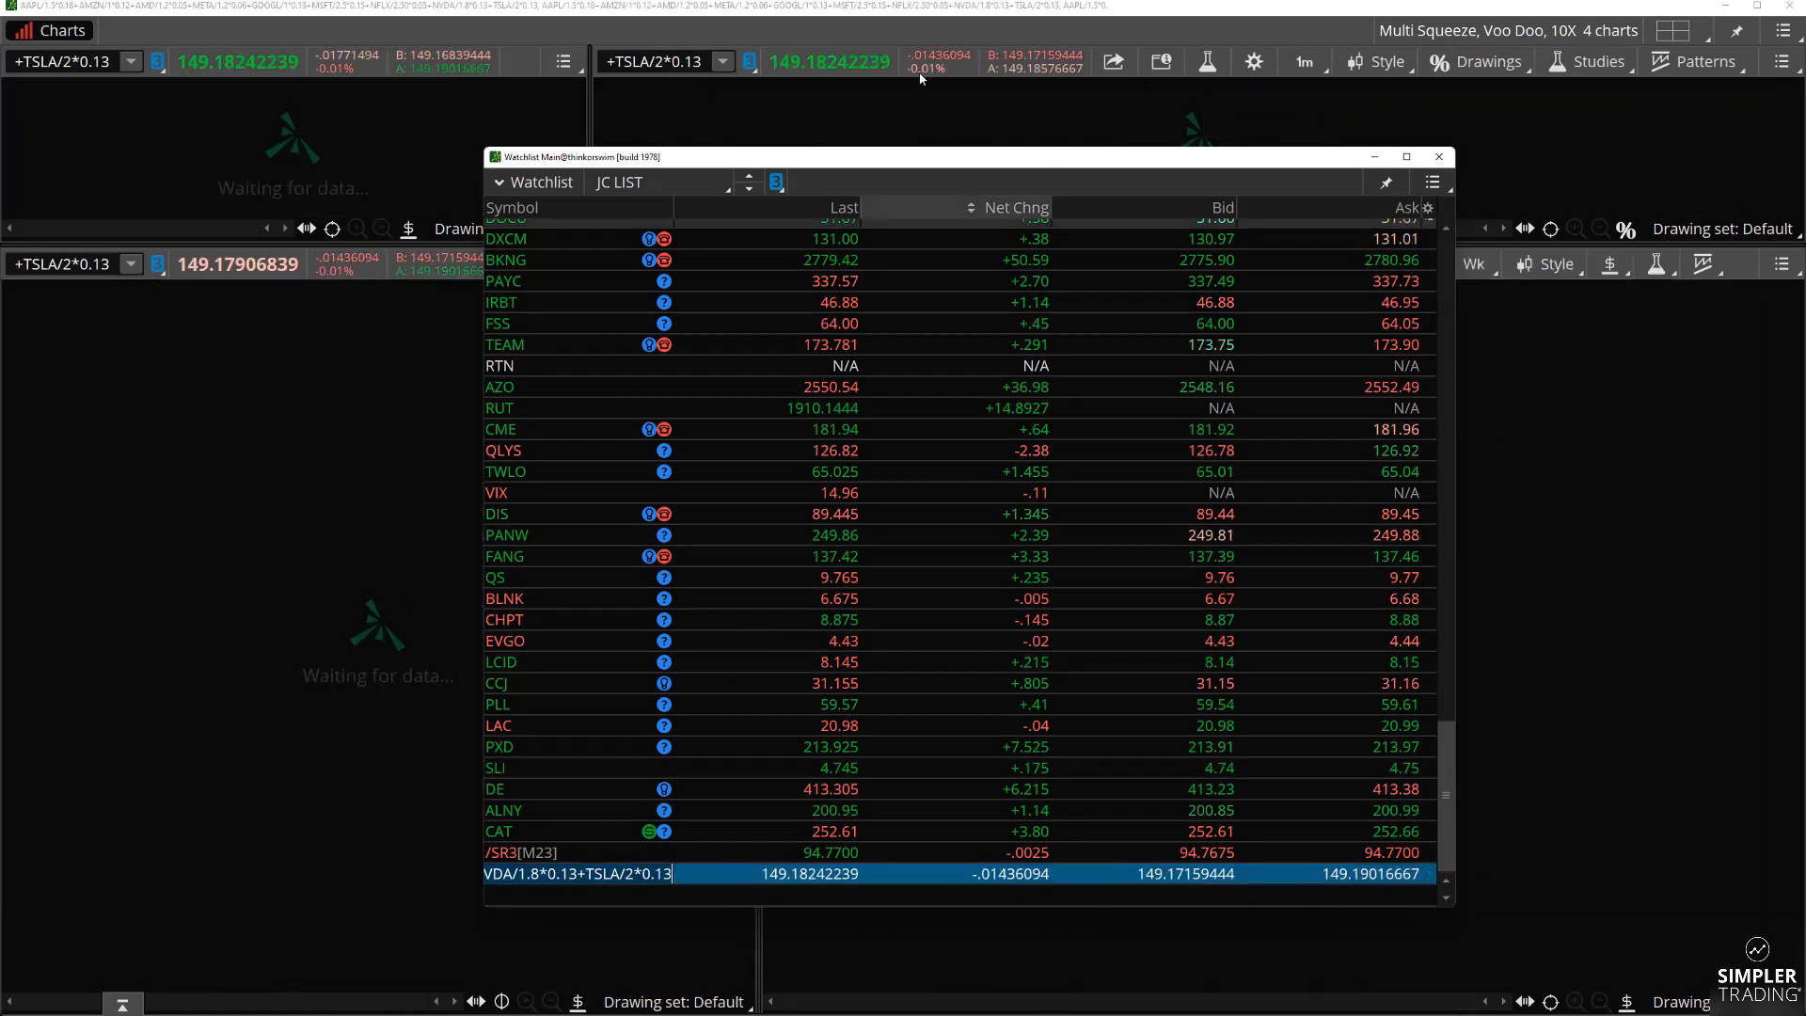
pyautogui.click(1438, 155)
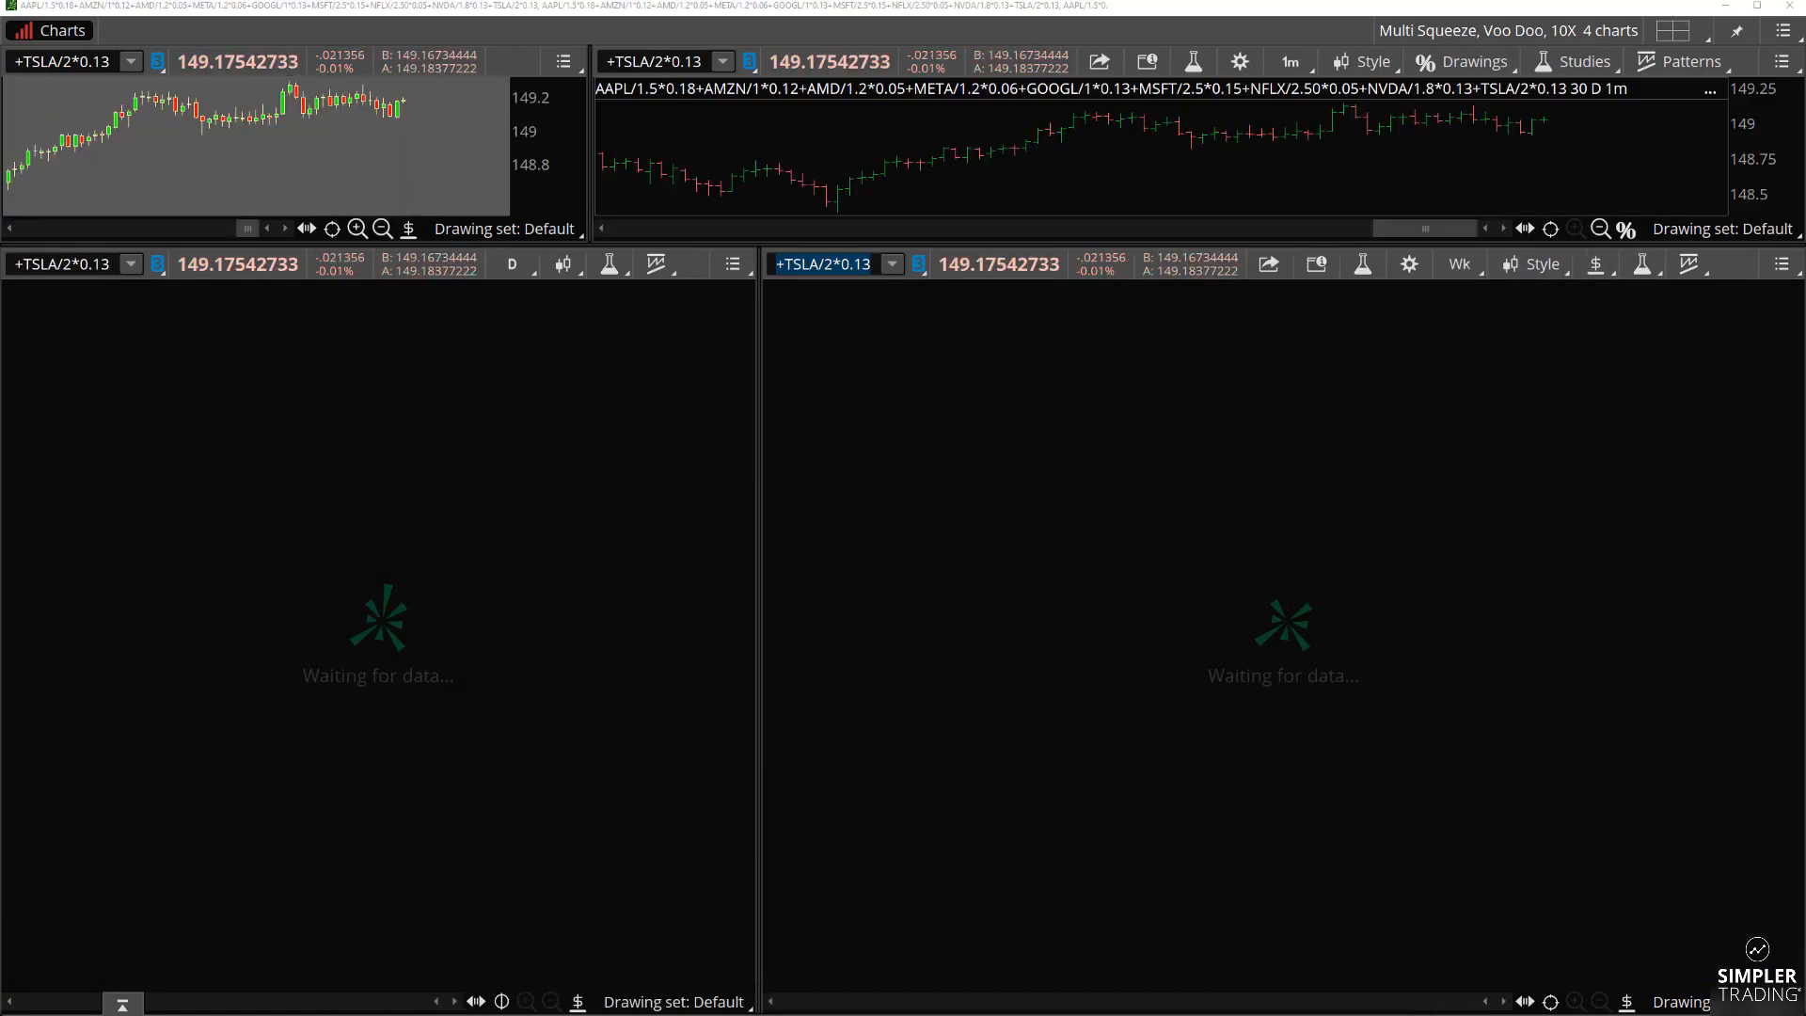